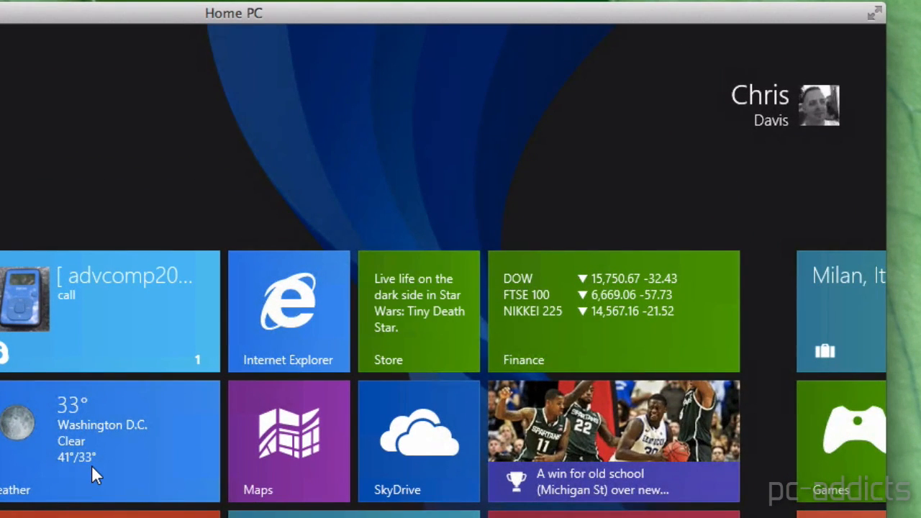
{"action": "type", "text": "shell:"}
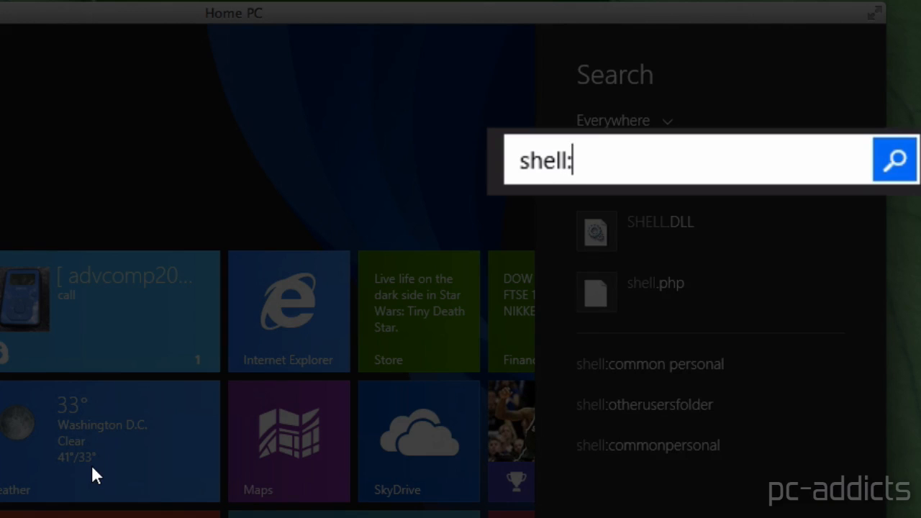
{"action": "type", "text": "startup"}
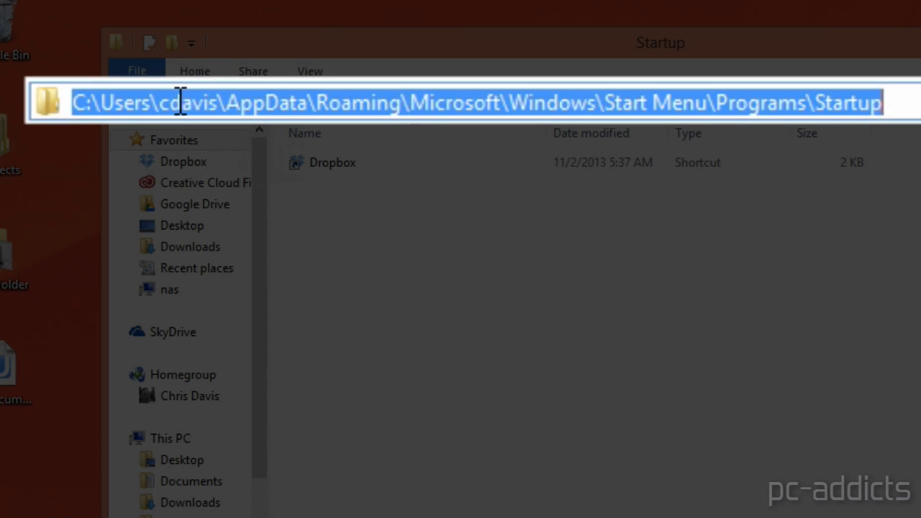
{"action": "mouse_move", "coordinate": [311, 108]}
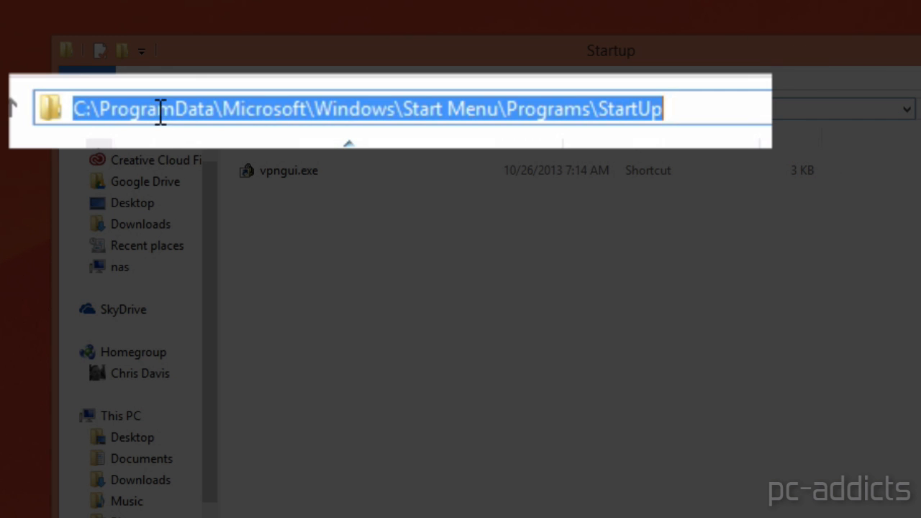
{"action": "mouse_move", "coordinate": [538, 155]}
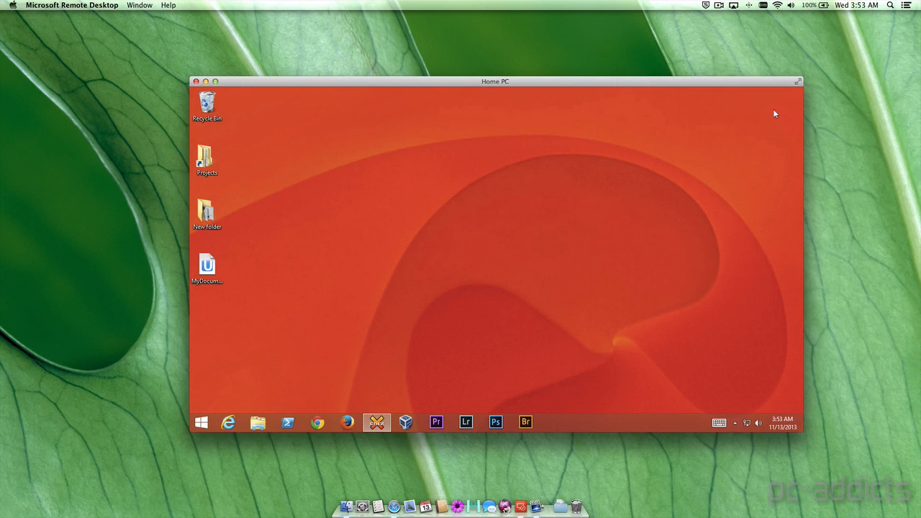
{"action": "type", "text": "shell"}
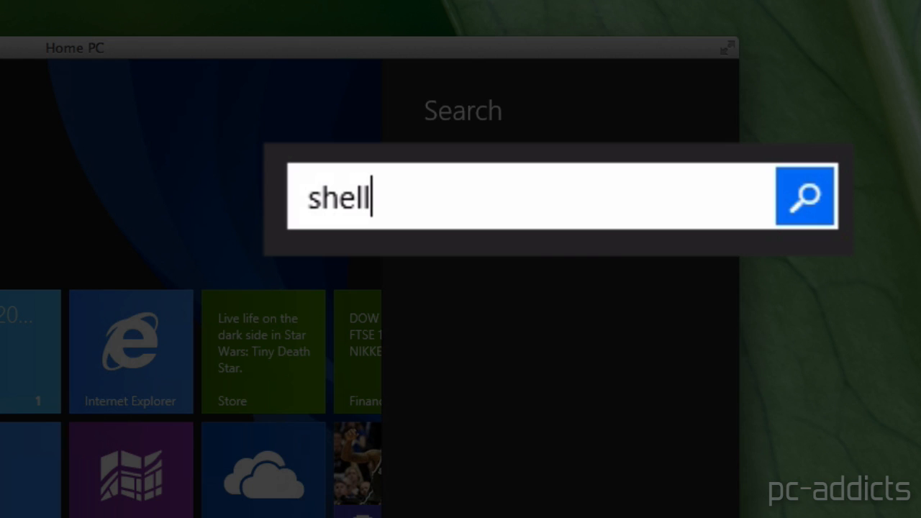